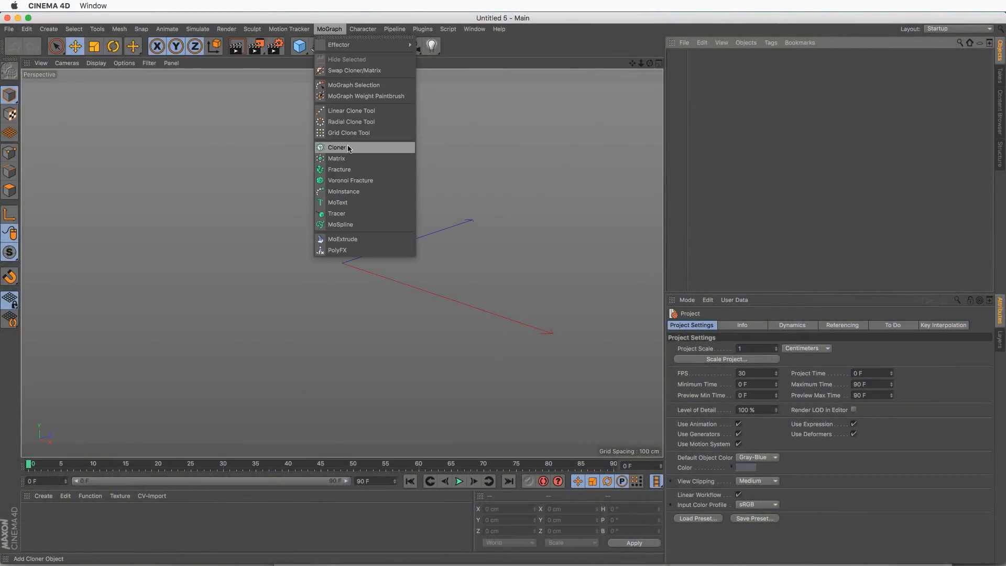
# Add a Cloner holding a Text spline reading '1' and a duplicate changed to '10'
pyautogui.click(337, 147)
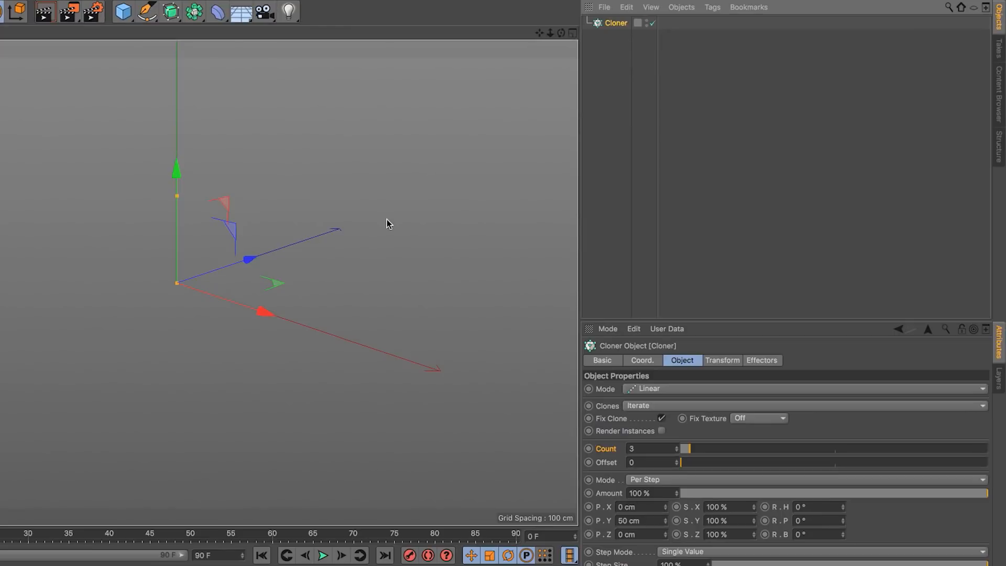
pyautogui.moveTo(400, 62)
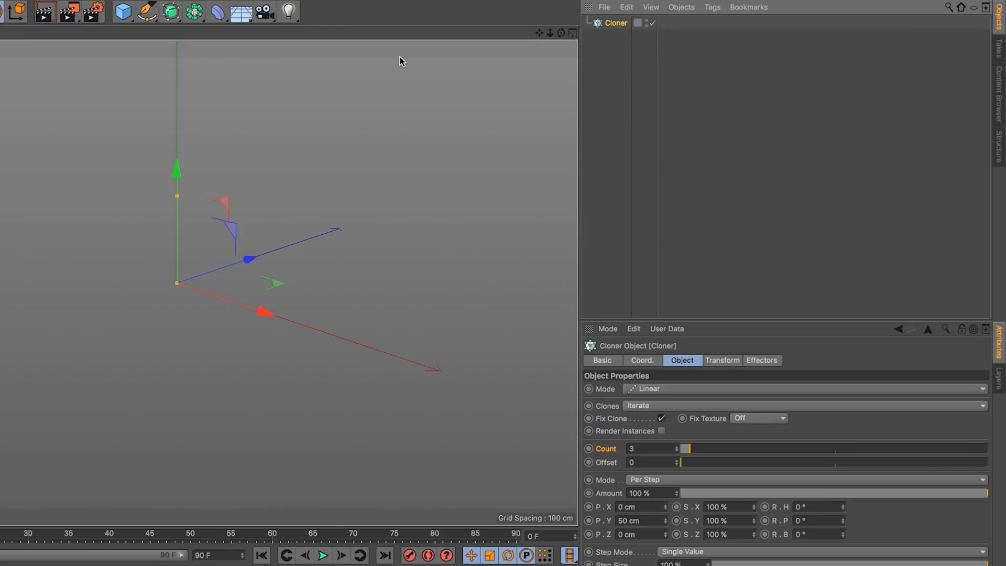
pyautogui.click(146, 11)
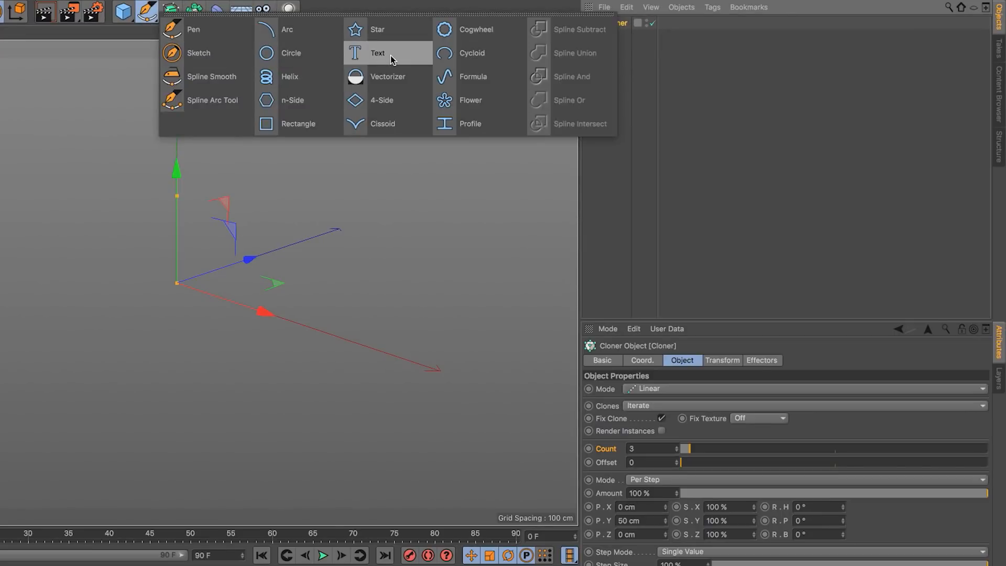
pyautogui.click(377, 52)
pyautogui.write('1')
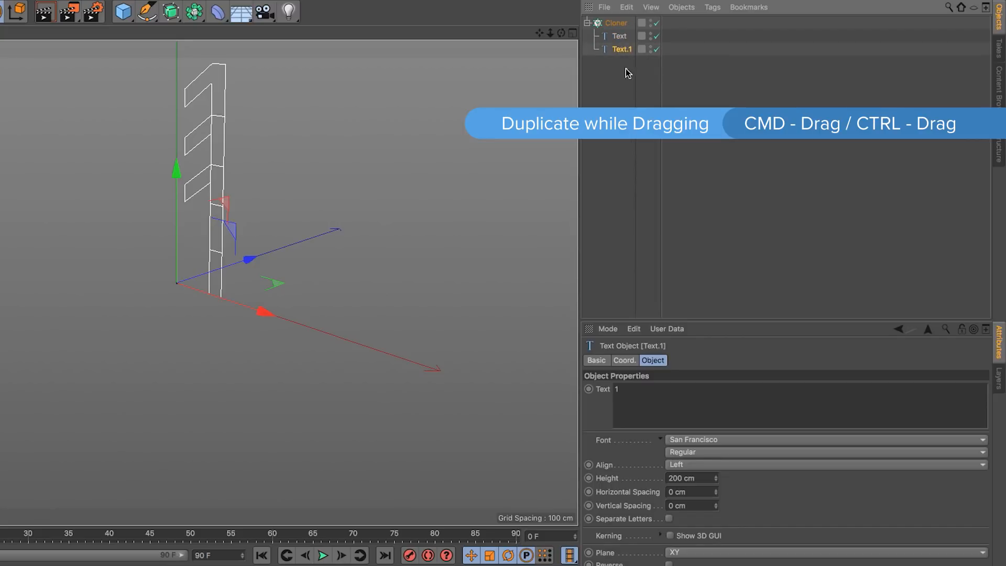
pyautogui.write('0')
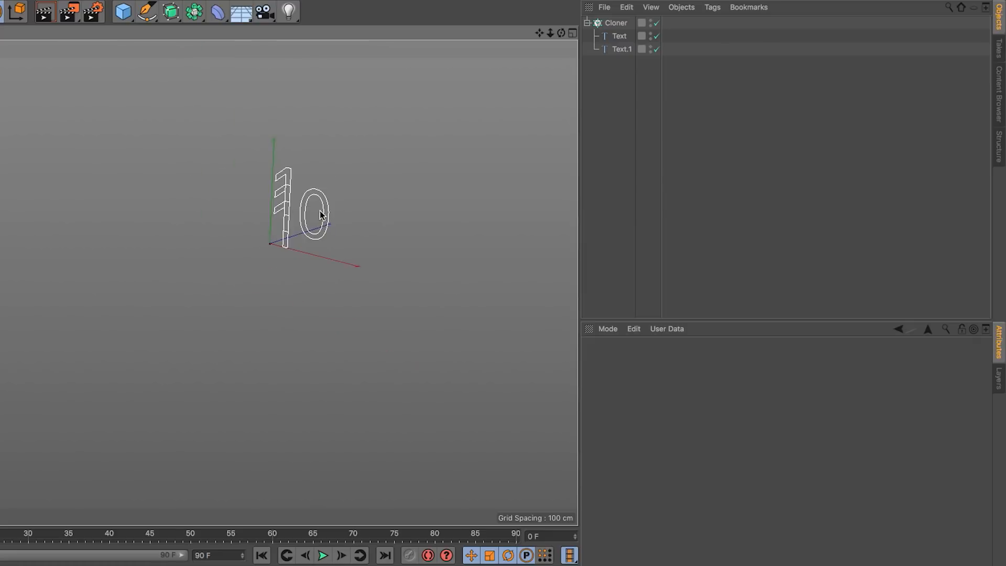
# Set the Cloner to Blend with 10 clones and a larger P.Y spacing
pyautogui.click(615, 23)
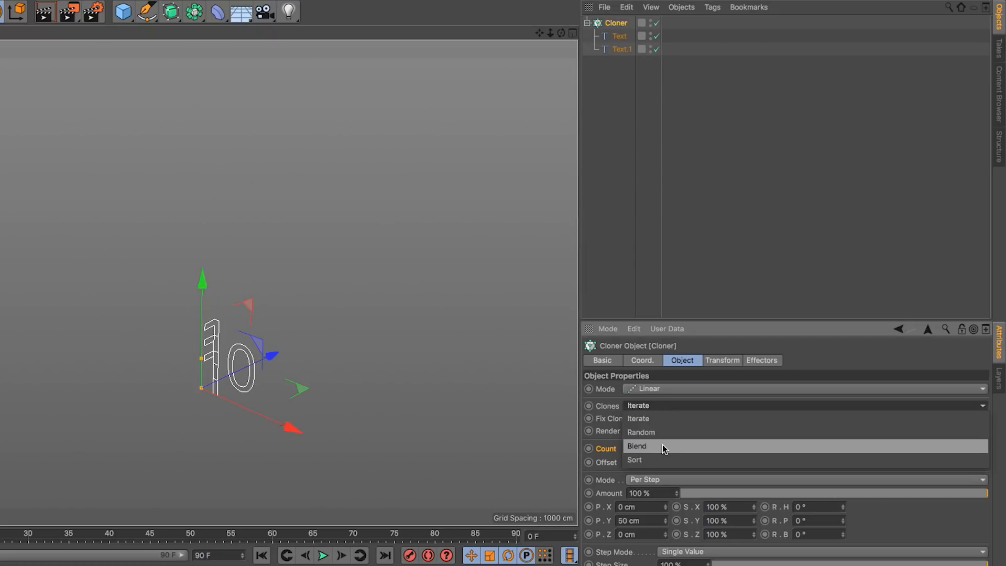
pyautogui.click(636, 446)
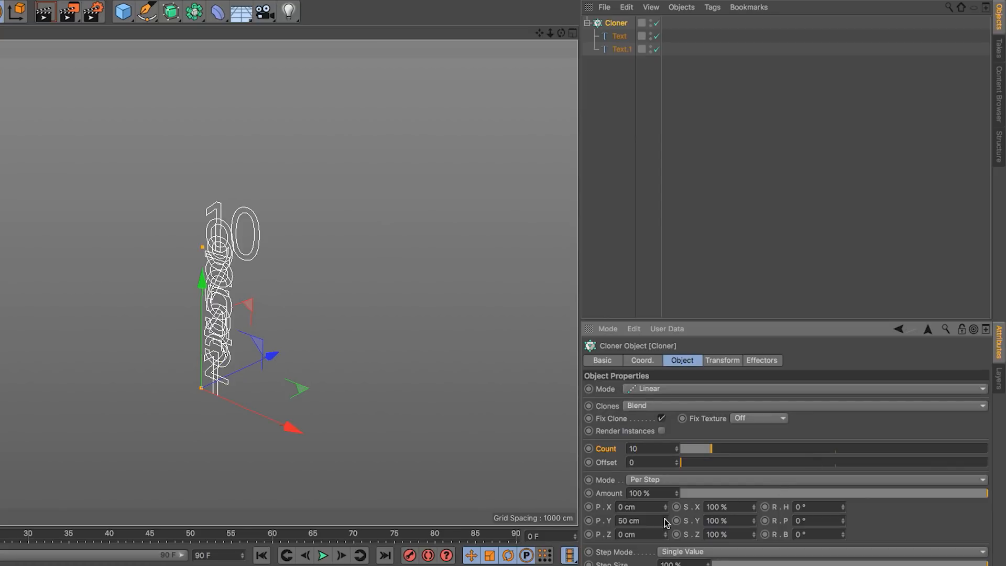
pyautogui.click(320, 293)
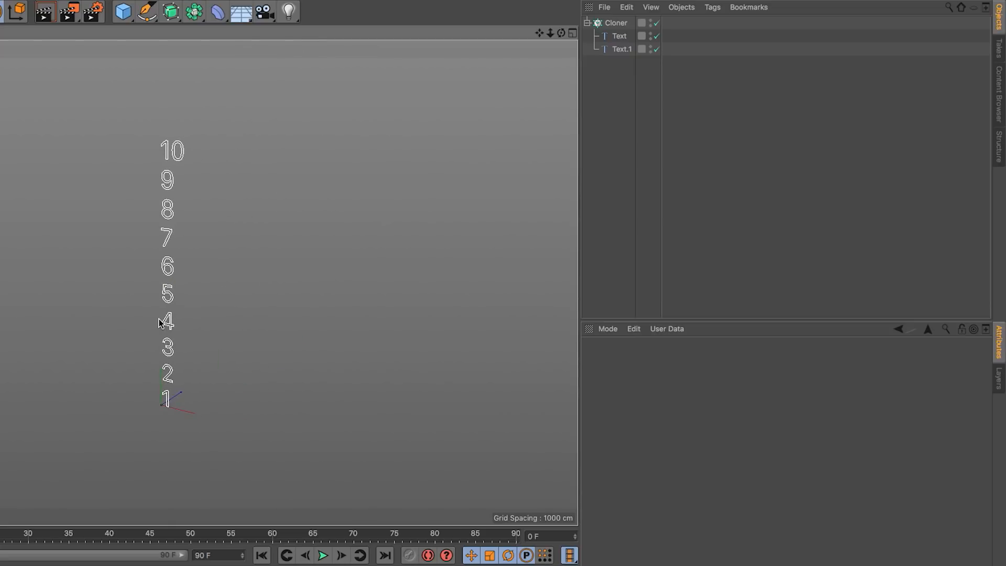
pyautogui.moveTo(231, 342)
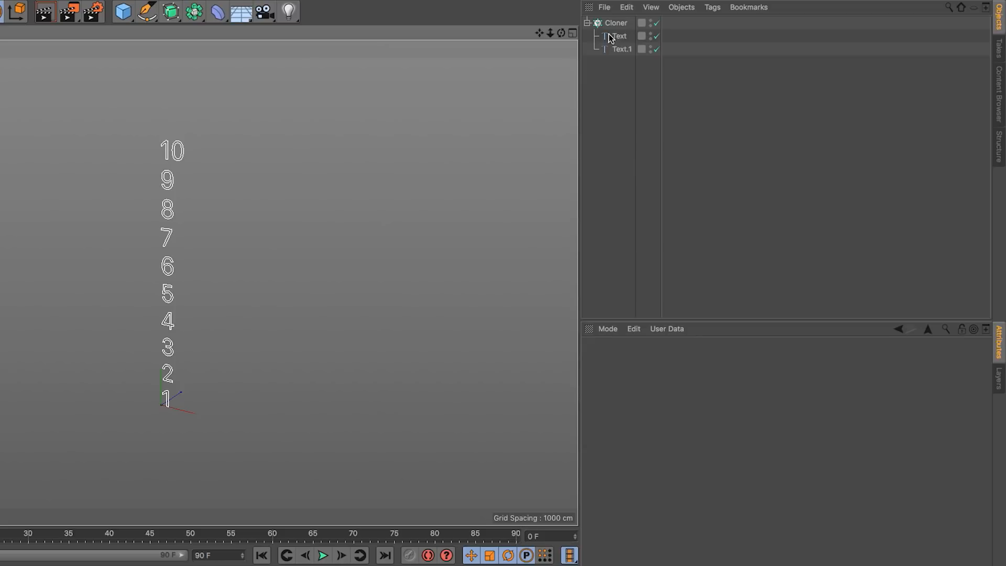
# Switch the Cloner to a 10×10×1 Grid Array and change Text.1 to 100
pyautogui.click(614, 22)
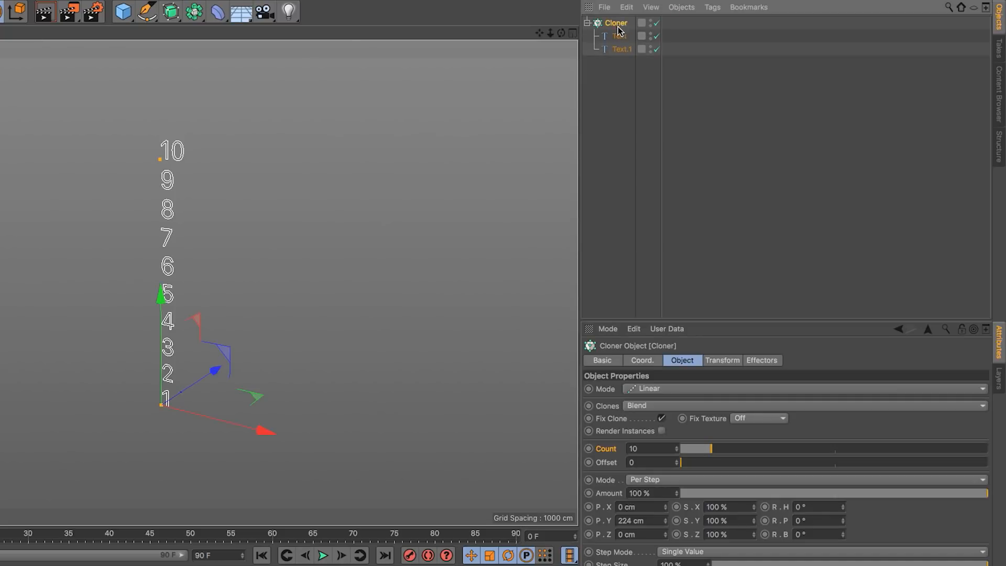
pyautogui.click(801, 388)
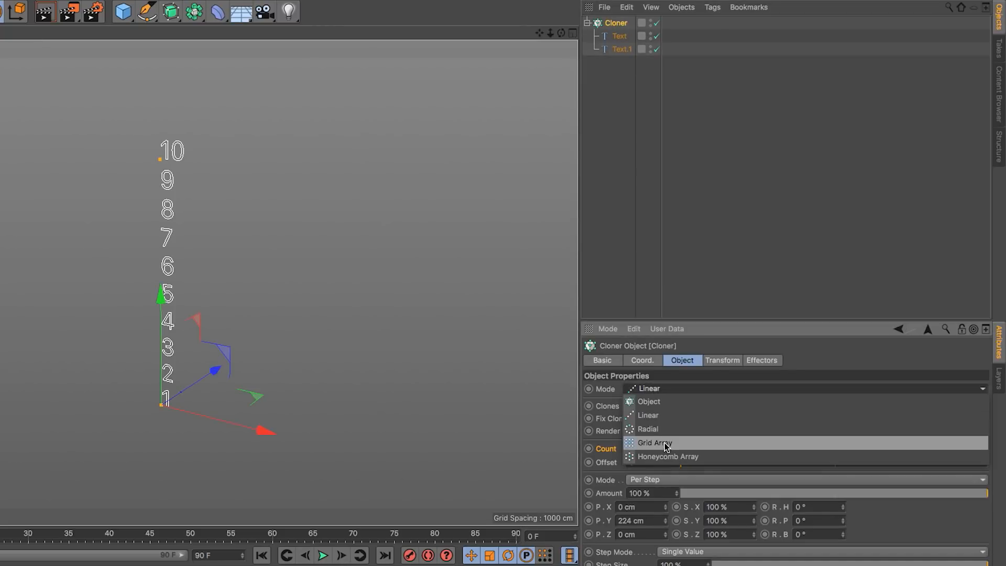
pyautogui.click(654, 443)
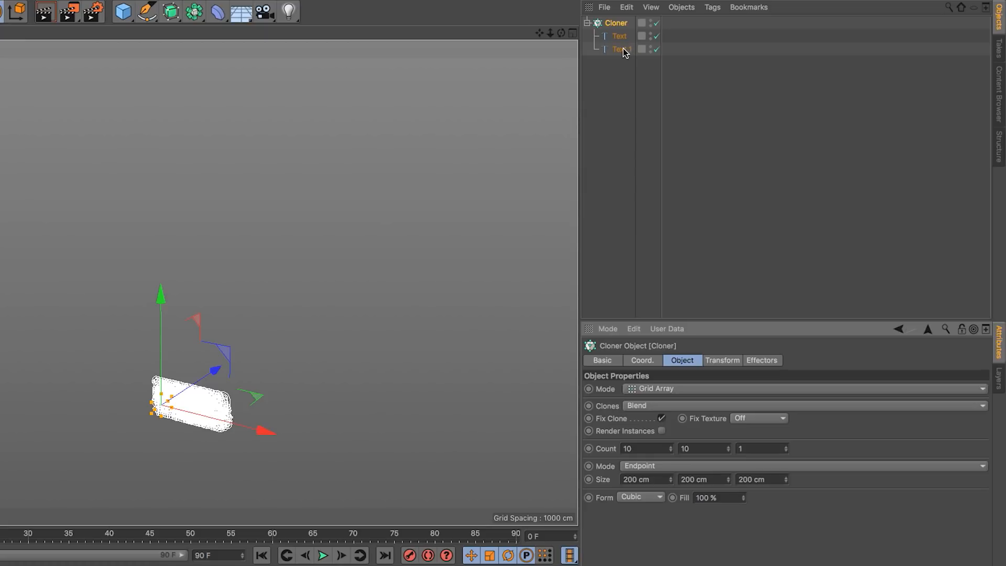
pyautogui.click(621, 49)
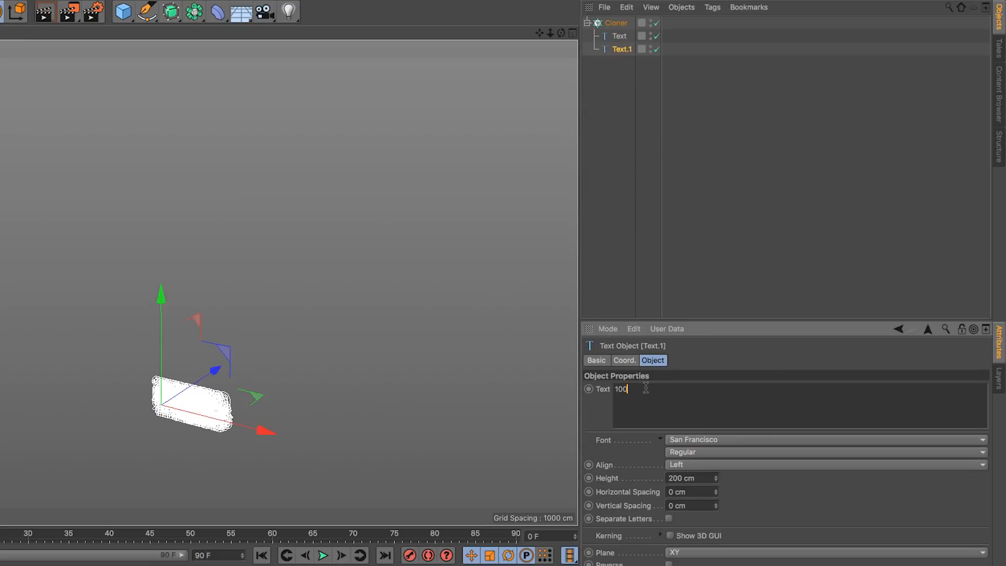
pyautogui.click(615, 23)
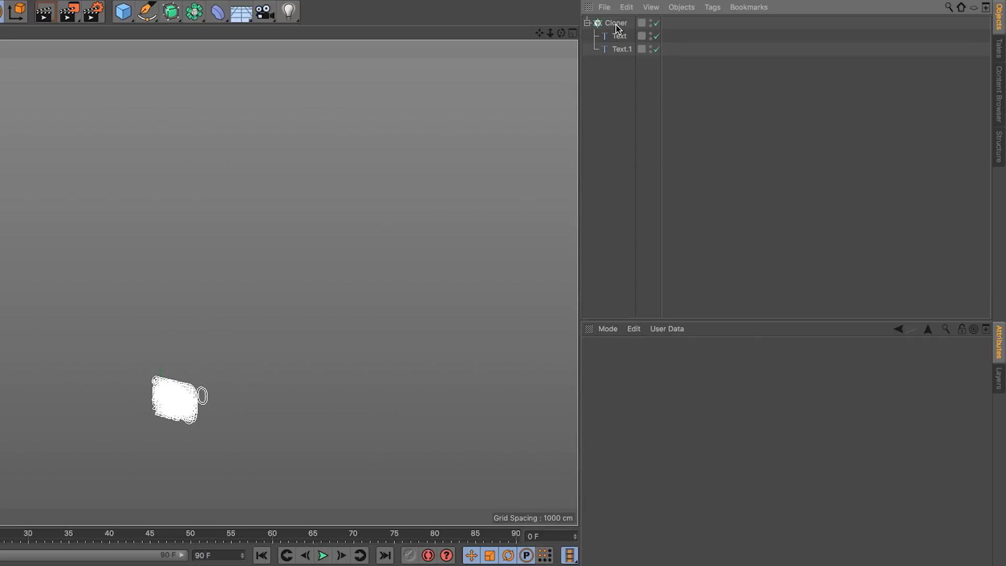
# Raise the Cloner's Grid Array size to about 3390 cm X and 2680 cm Y
pyautogui.click(615, 22)
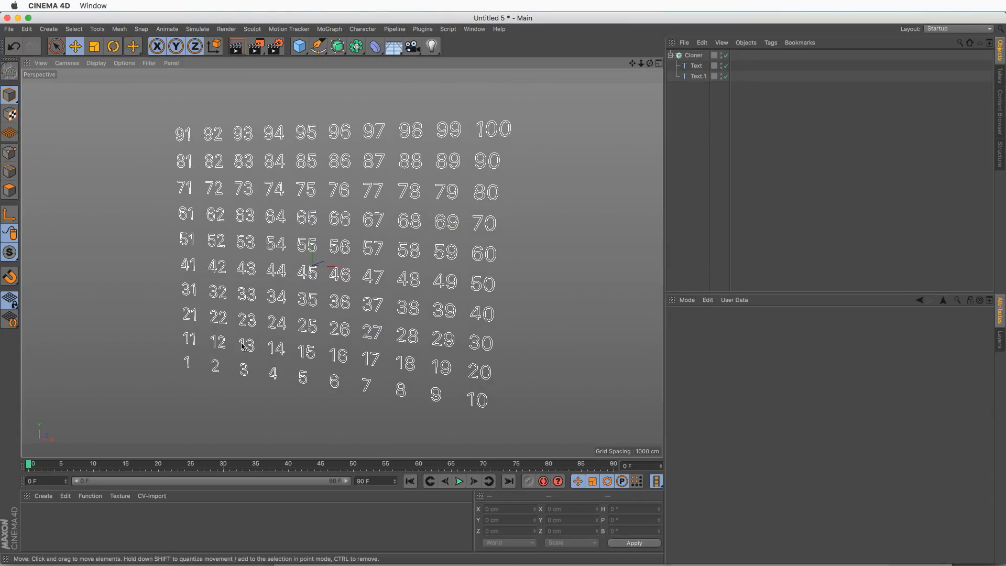
pyautogui.moveTo(504, 380)
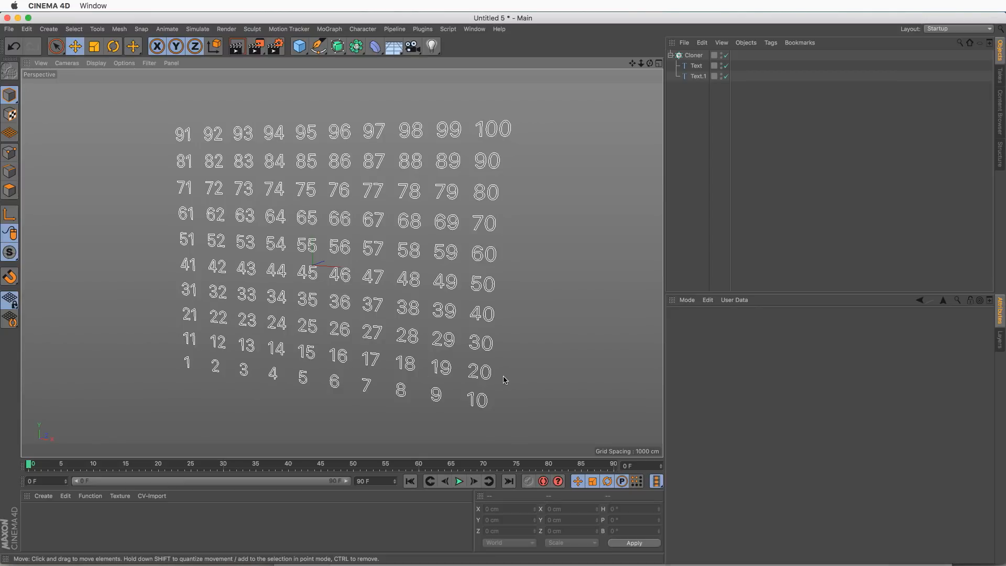
pyautogui.moveTo(471, 282)
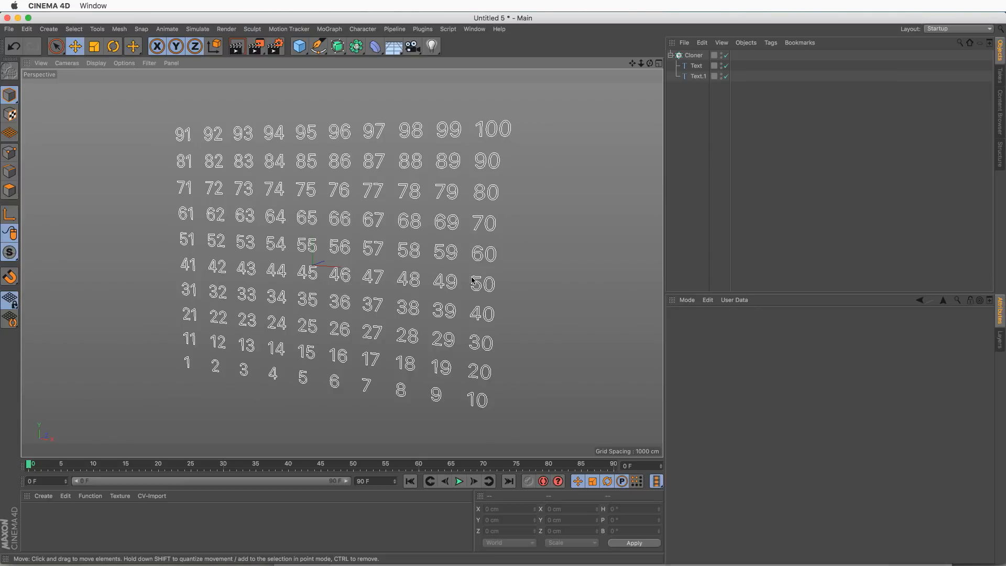
pyautogui.moveTo(515, 250)
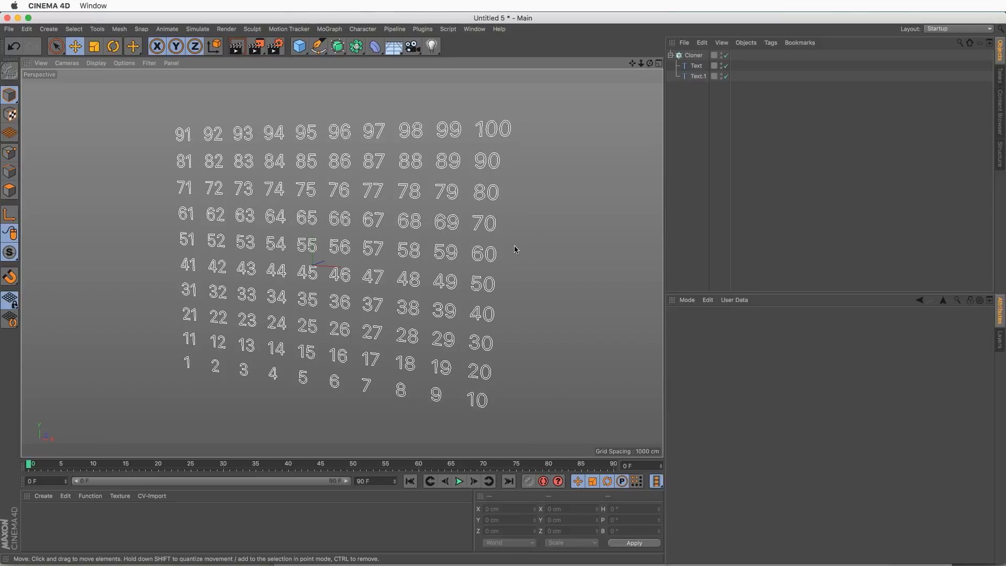
pyautogui.moveTo(465, 268)
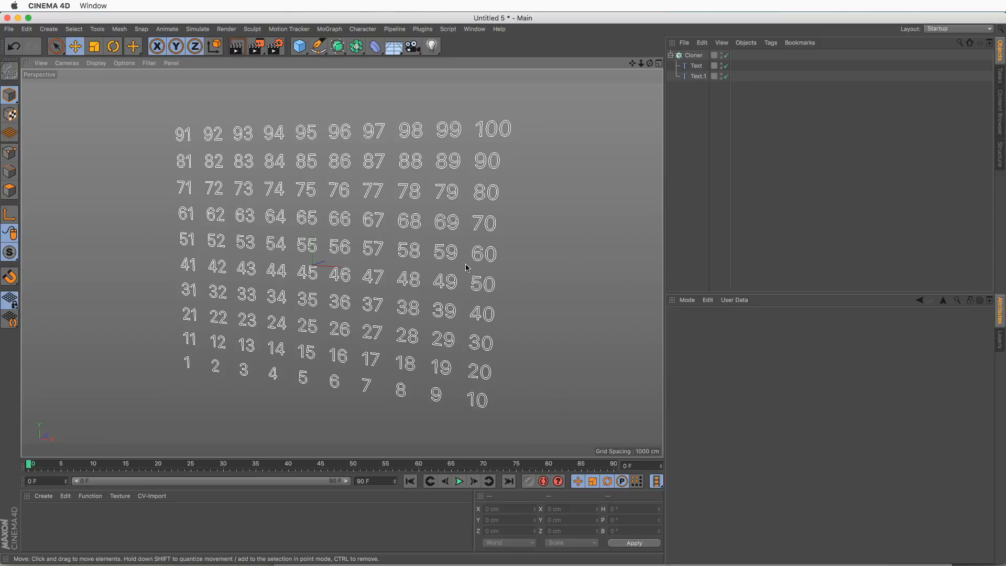
pyautogui.moveTo(419, 185)
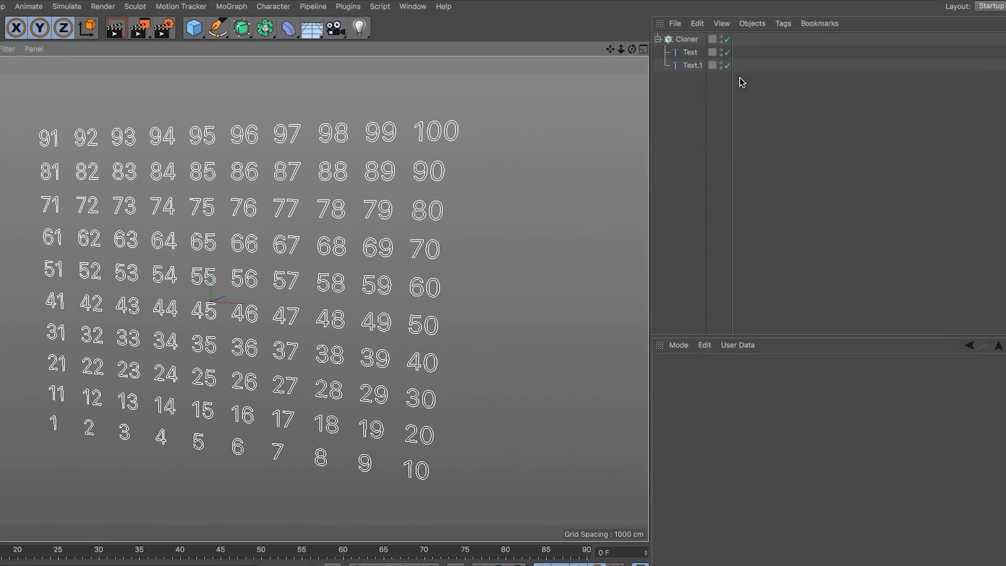
# Add a Random effector to the Cloner and disable its position randomization
pyautogui.click(685, 38)
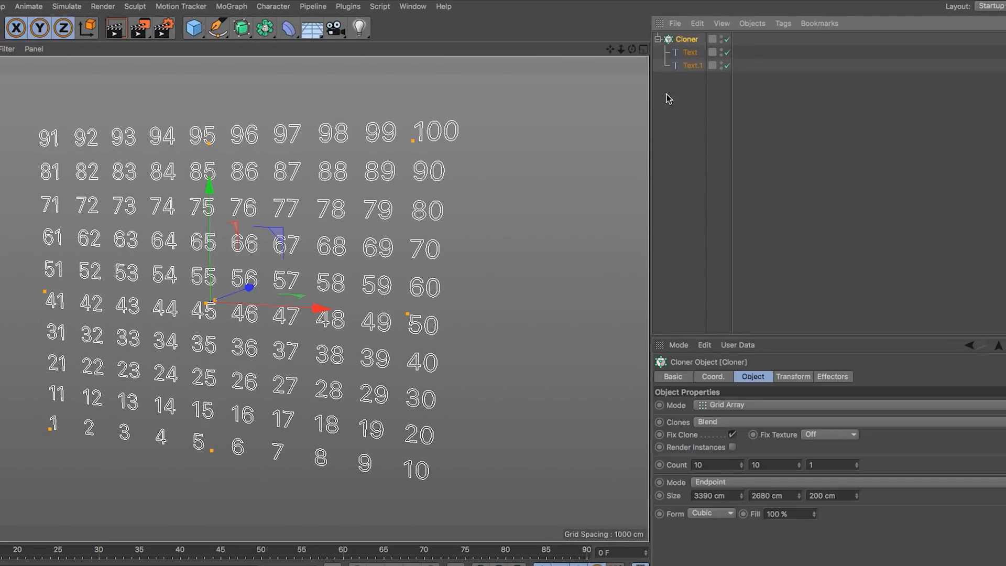
pyautogui.click(231, 7)
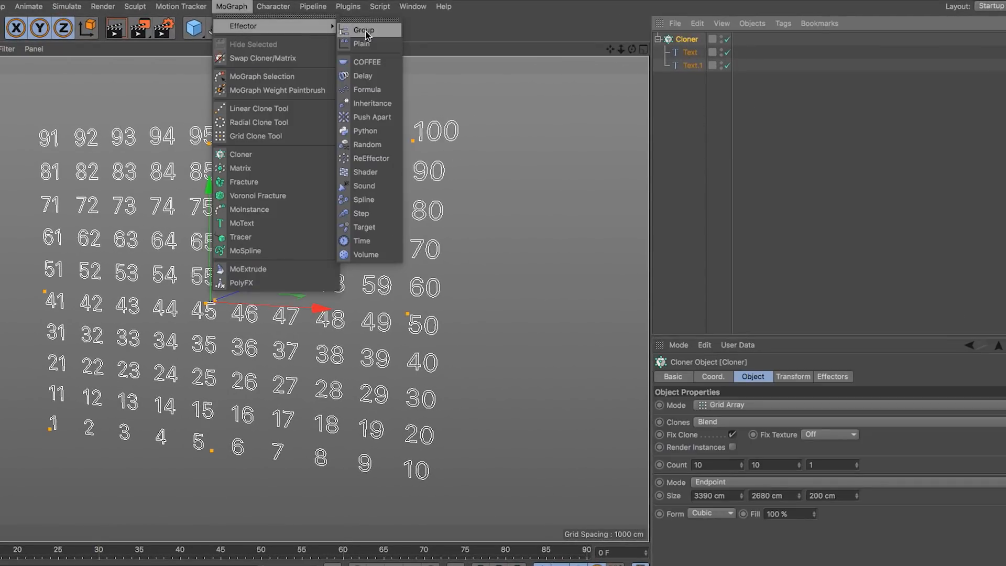
pyautogui.click(369, 145)
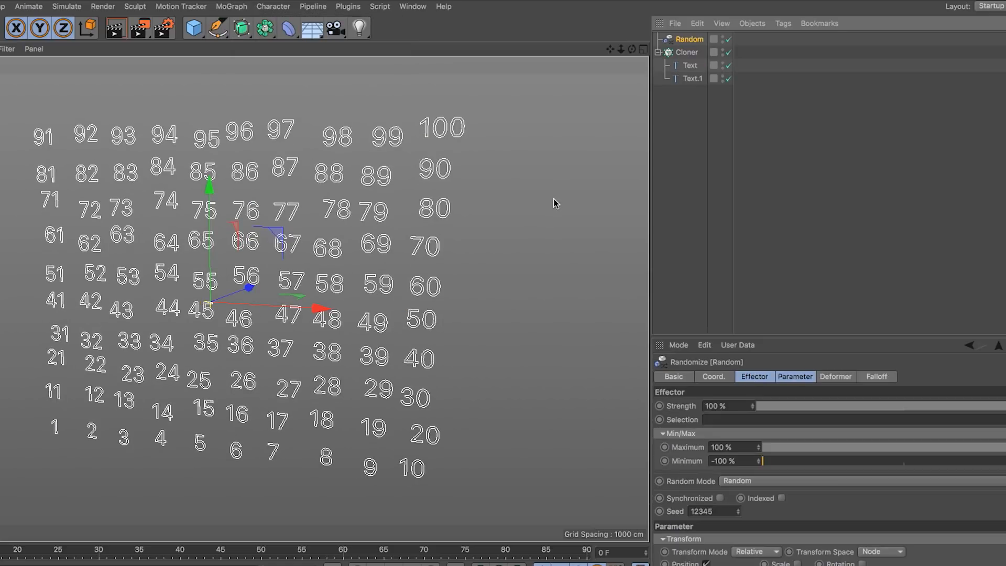
pyautogui.moveTo(797, 380)
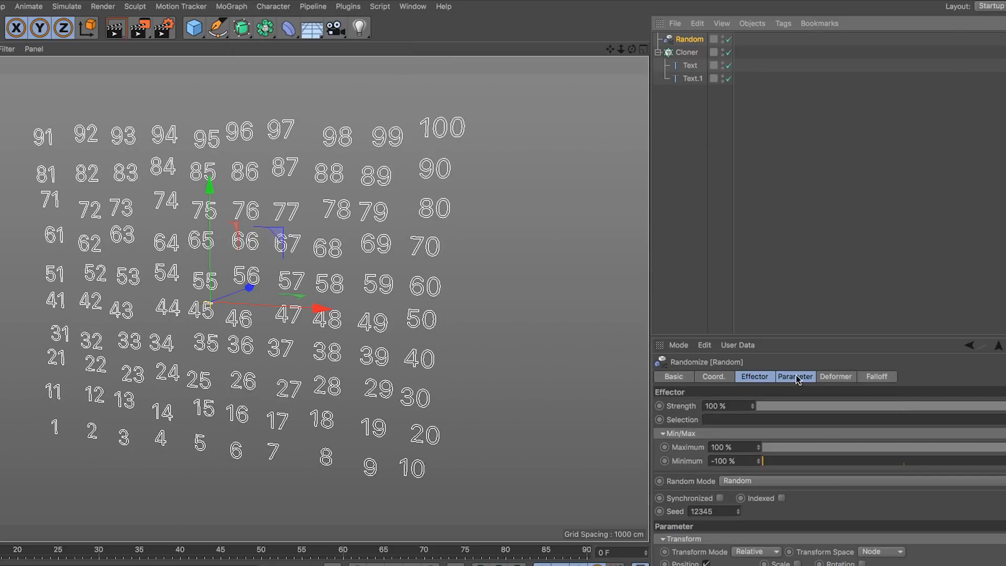
pyautogui.click(795, 376)
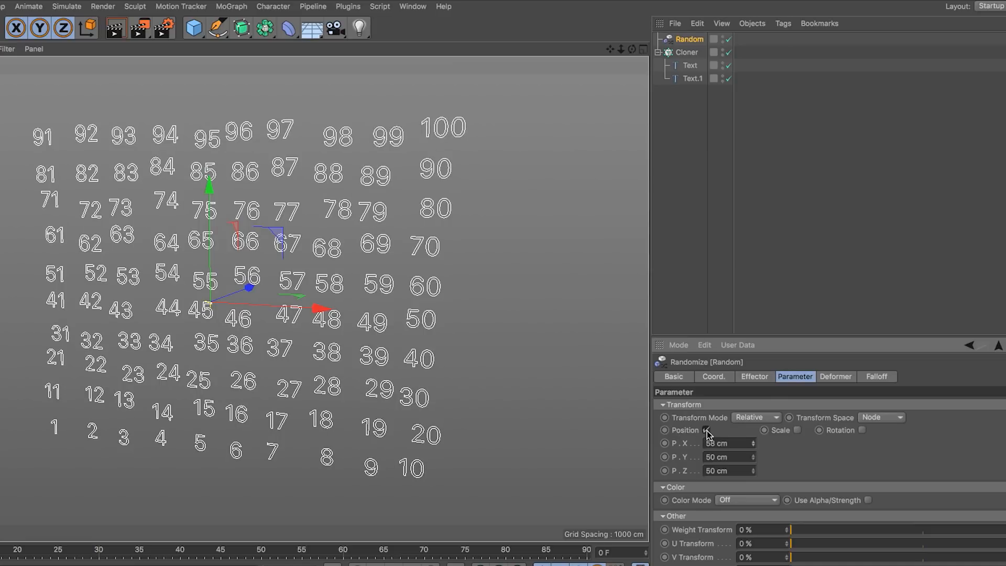
pyautogui.click(706, 415)
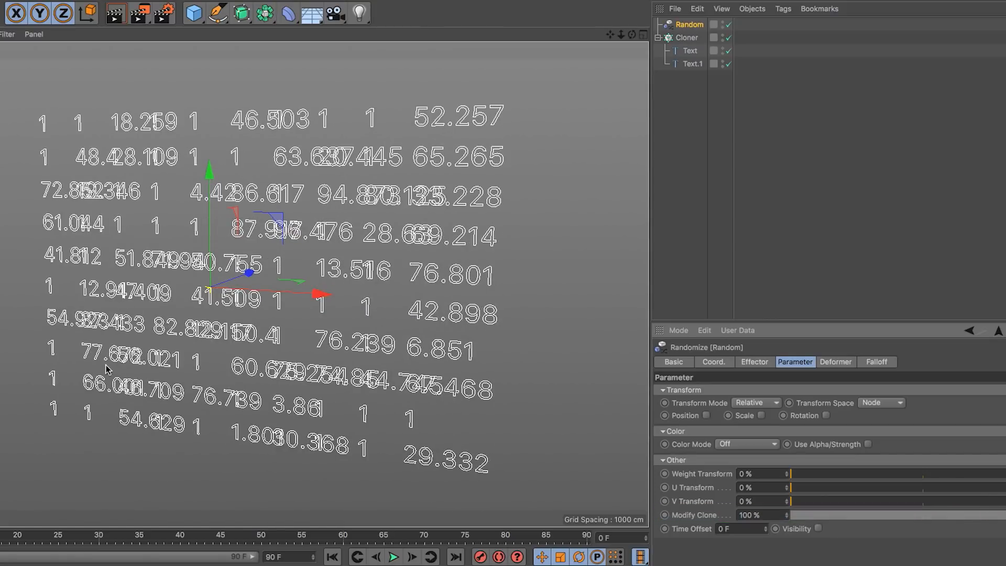
pyautogui.moveTo(414, 320)
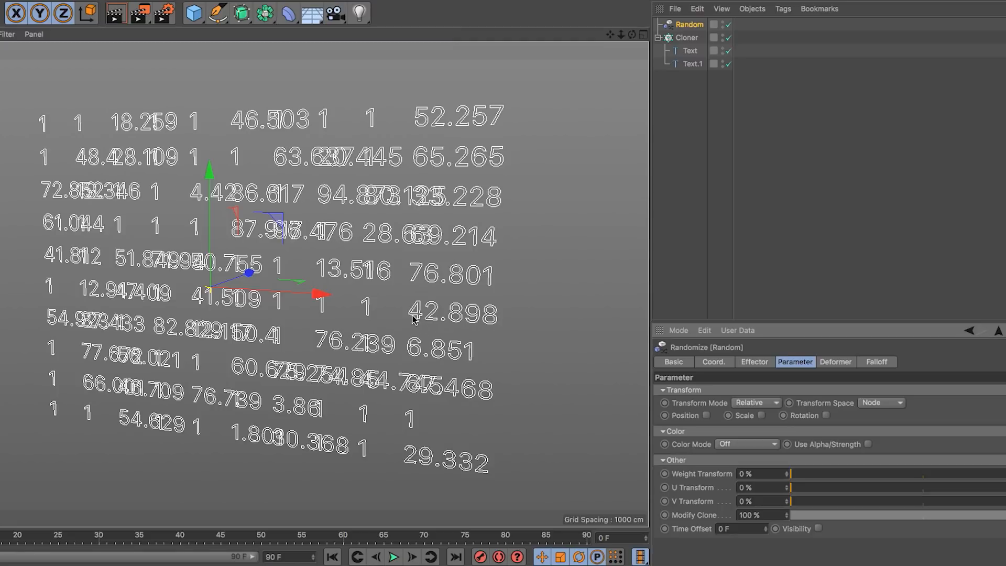
pyautogui.moveTo(364, 302)
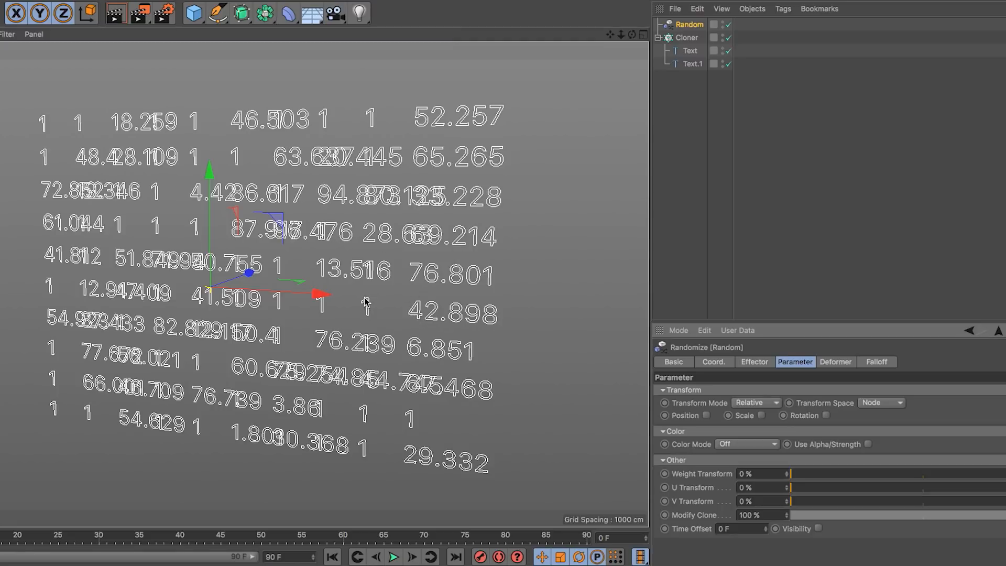
pyautogui.moveTo(333, 311)
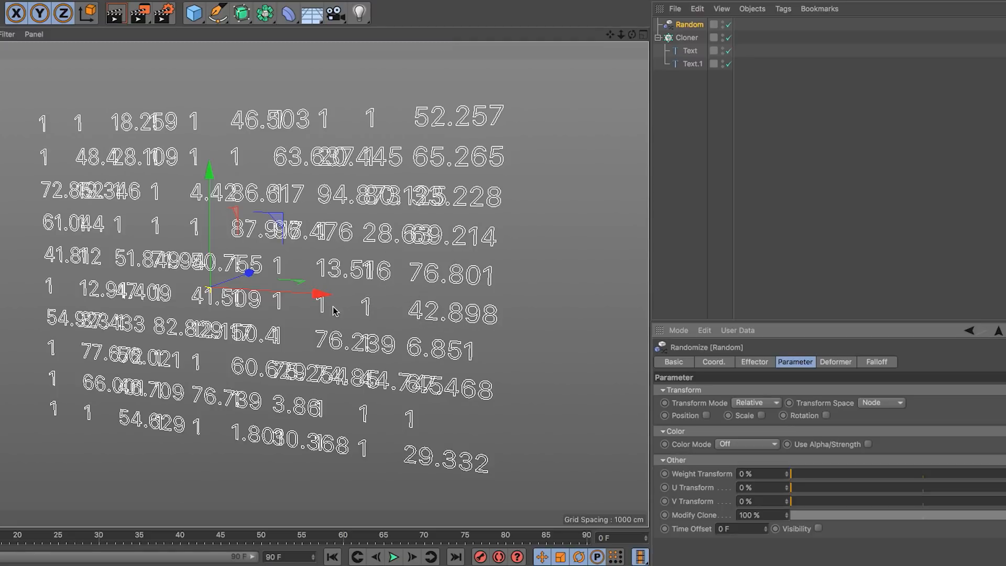
pyautogui.moveTo(351, 302)
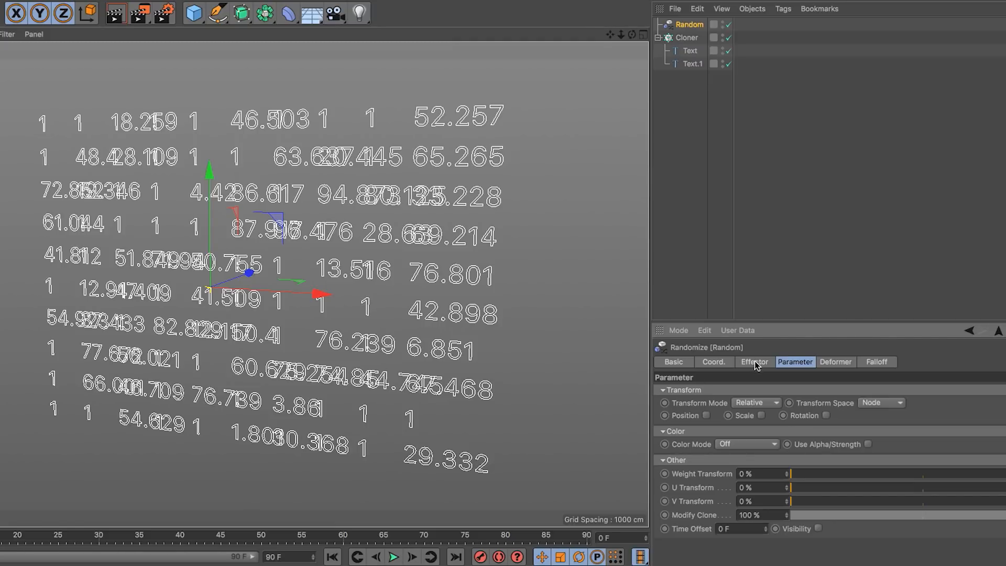
# Set the Random effector's Random Mode to Sorted on its Effector tab
pyautogui.click(754, 361)
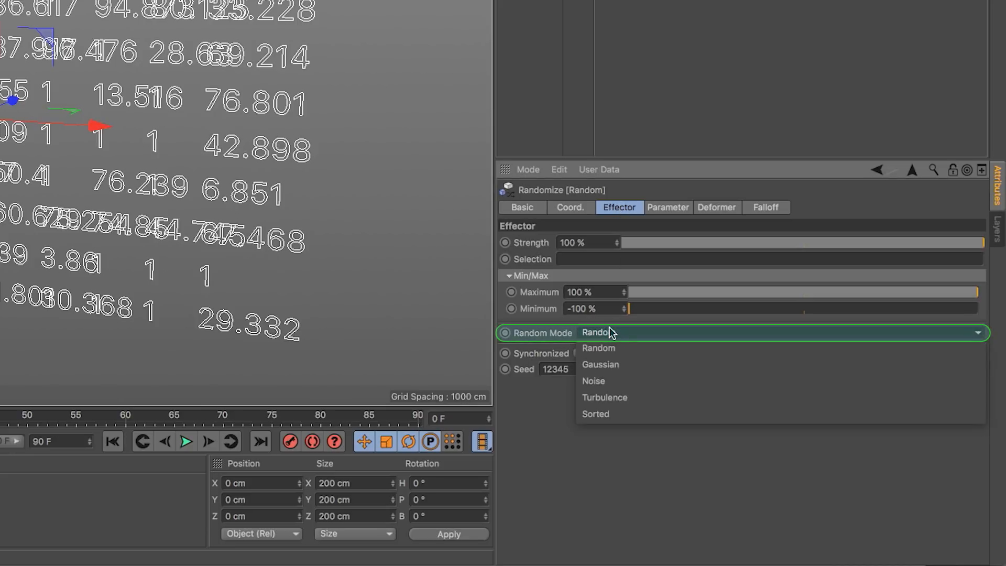
pyautogui.click(594, 414)
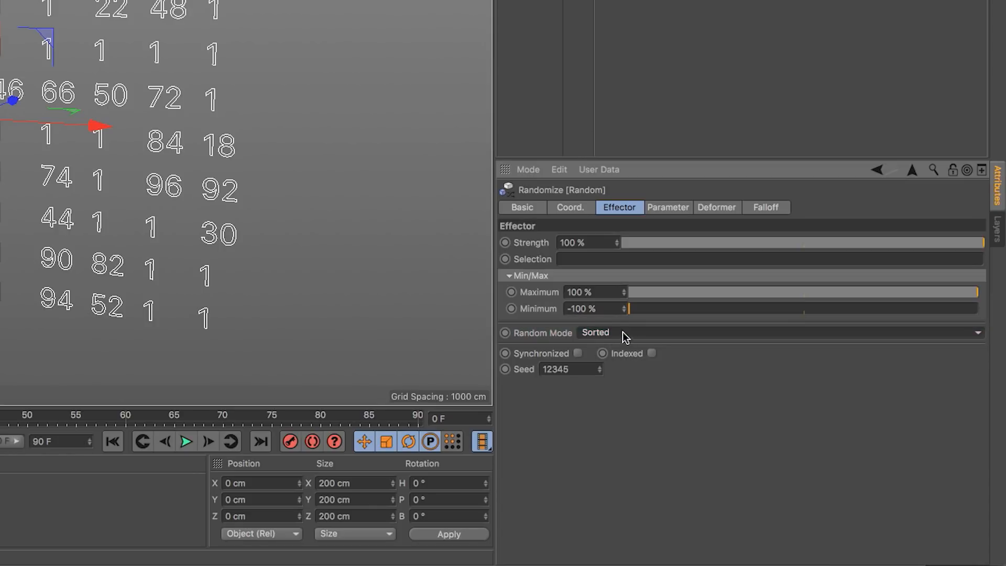
pyautogui.moveTo(284, 215)
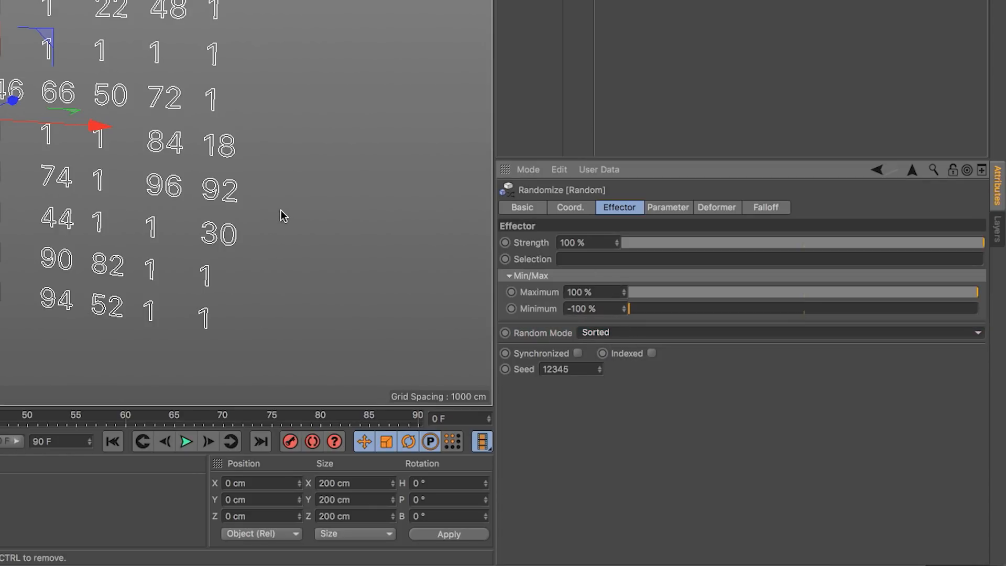
pyautogui.moveTo(266, 226)
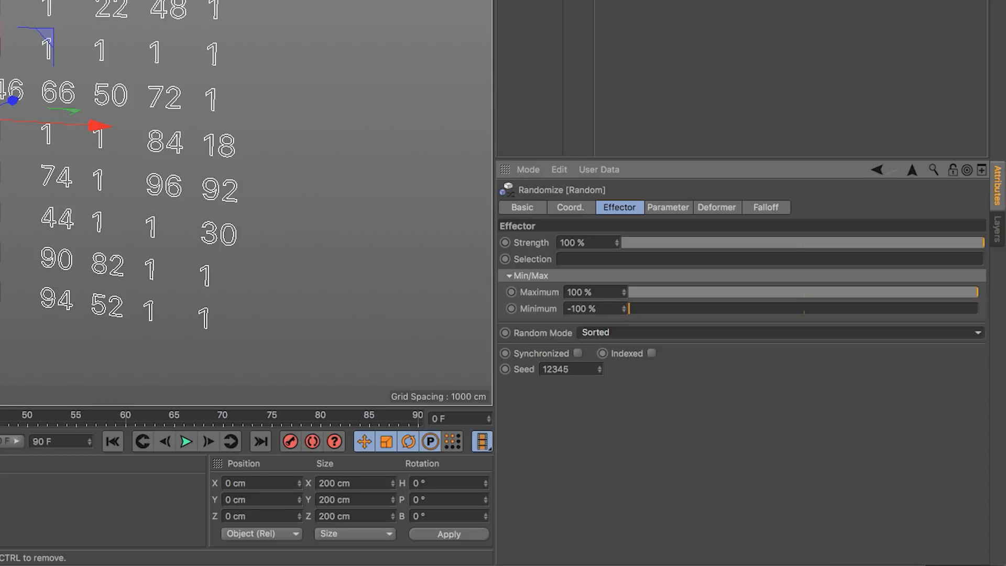
pyautogui.moveTo(106, 53)
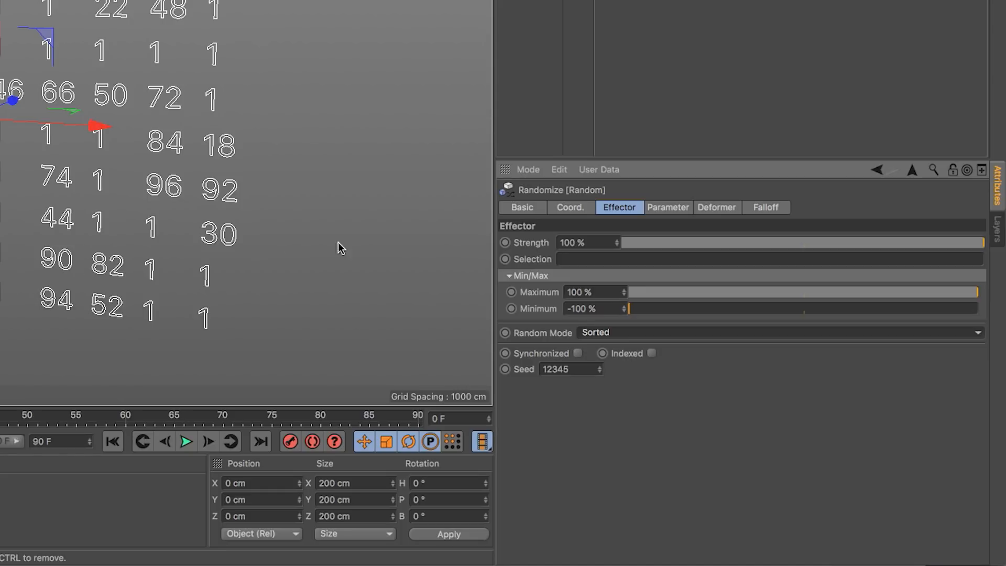
# Collapse and re-expand the Random effector's Min/Max settings
pyautogui.click(505, 276)
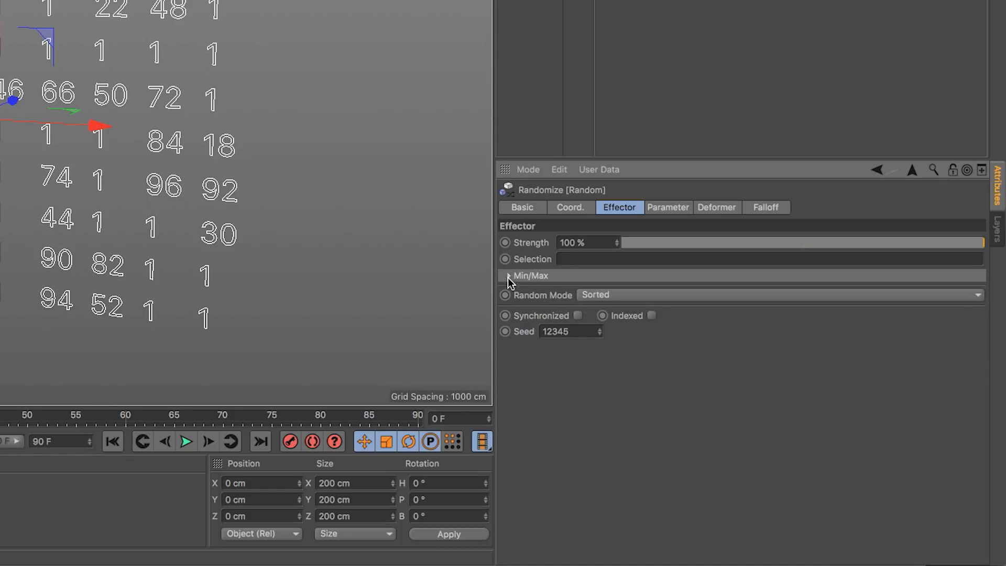
pyautogui.click(506, 275)
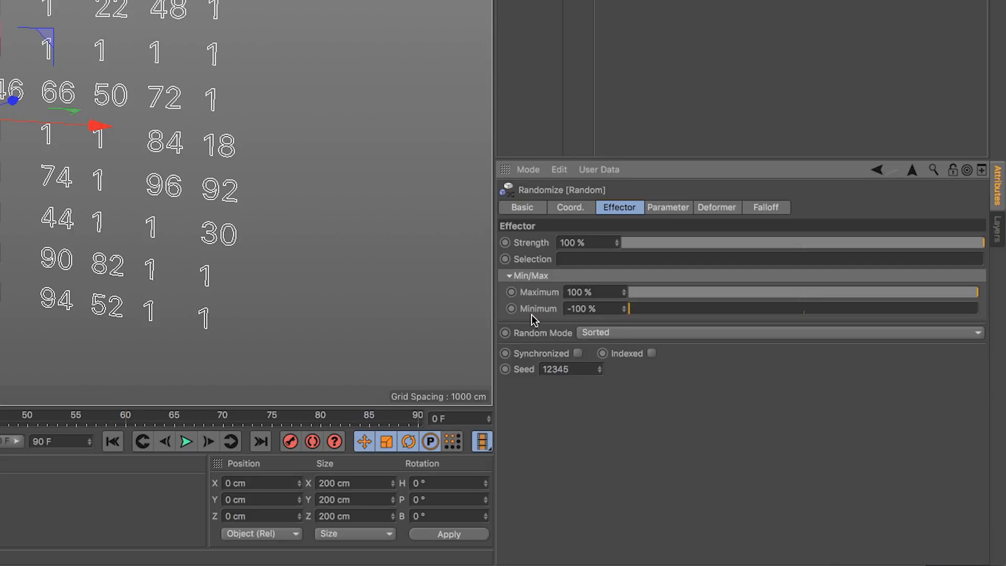
pyautogui.moveTo(608, 306)
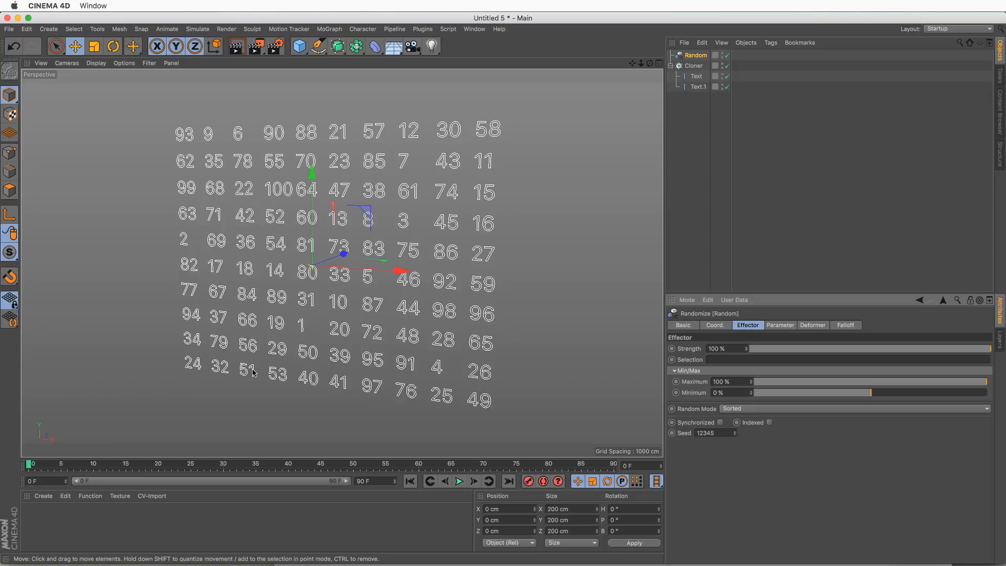
pyautogui.moveTo(224, 391)
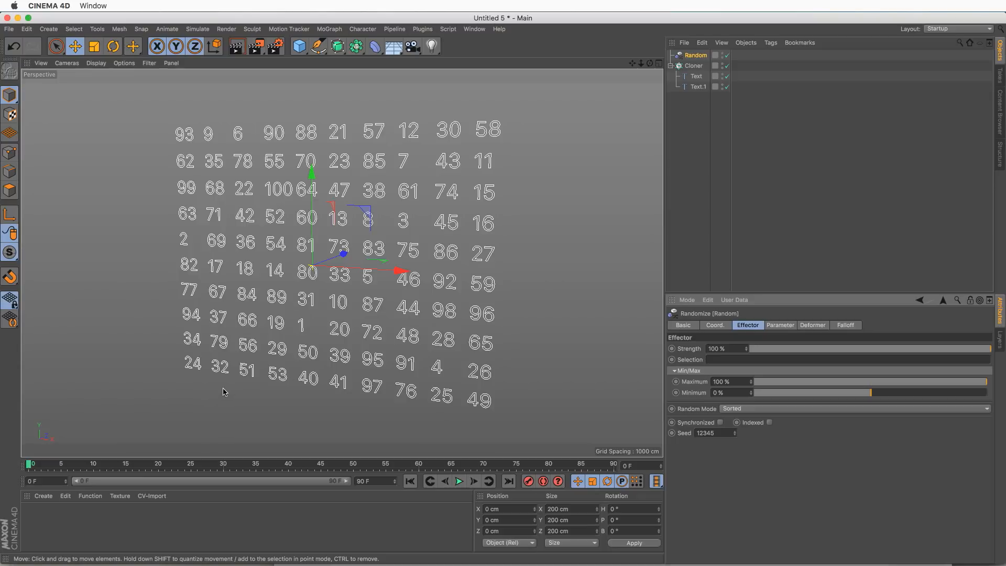
pyautogui.moveTo(247, 394)
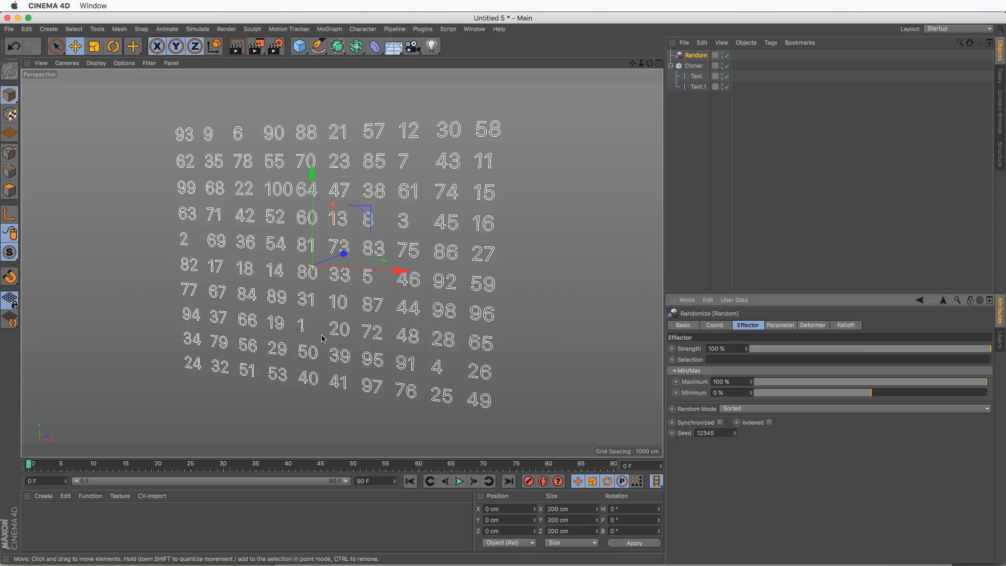
pyautogui.moveTo(485, 298)
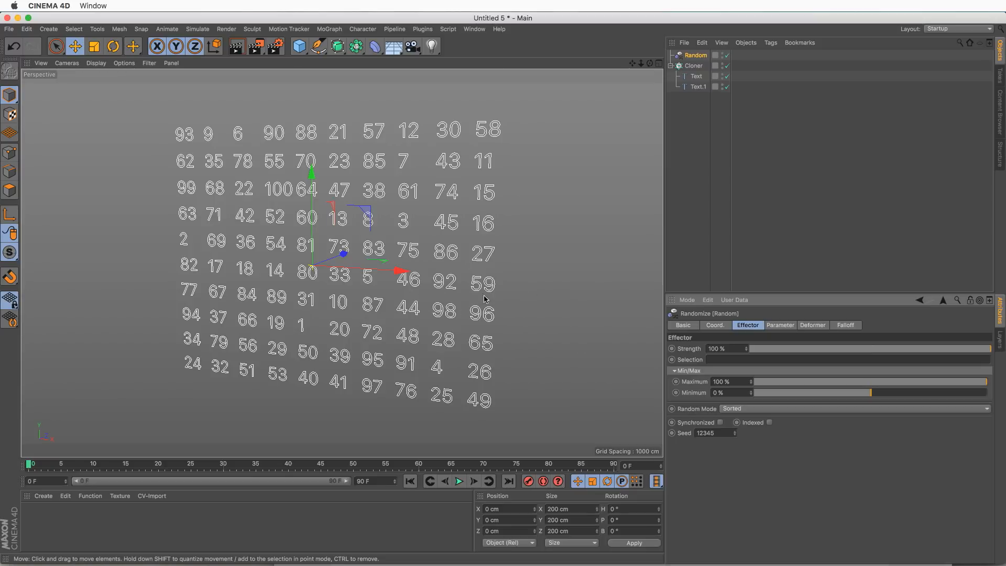
pyautogui.moveTo(500, 286)
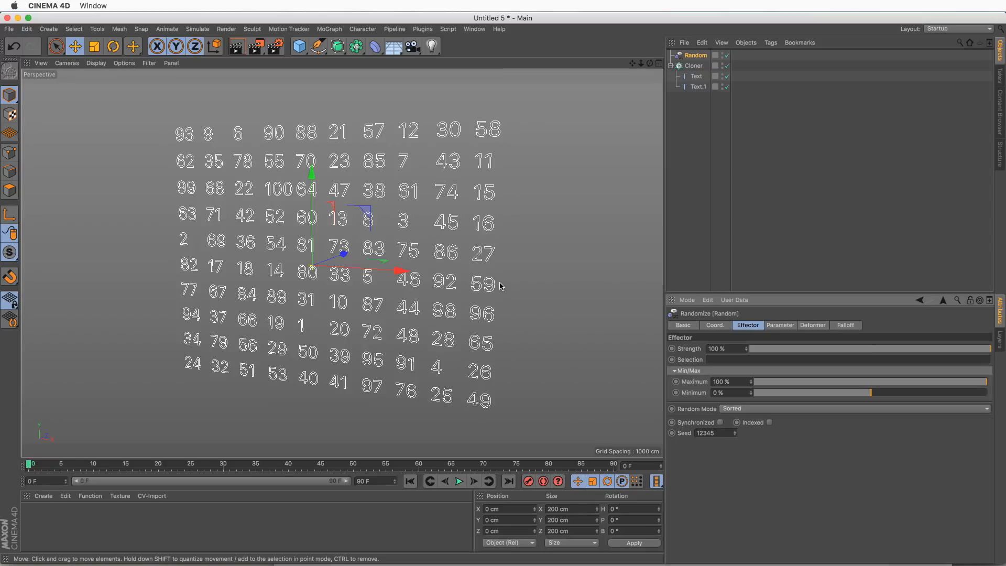
pyautogui.moveTo(501, 364)
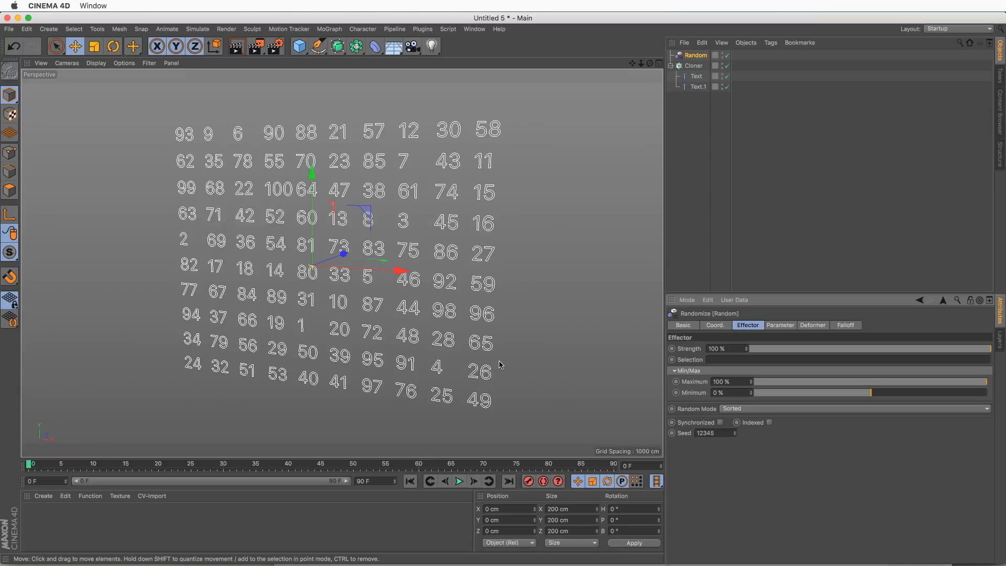
pyautogui.moveTo(491, 339)
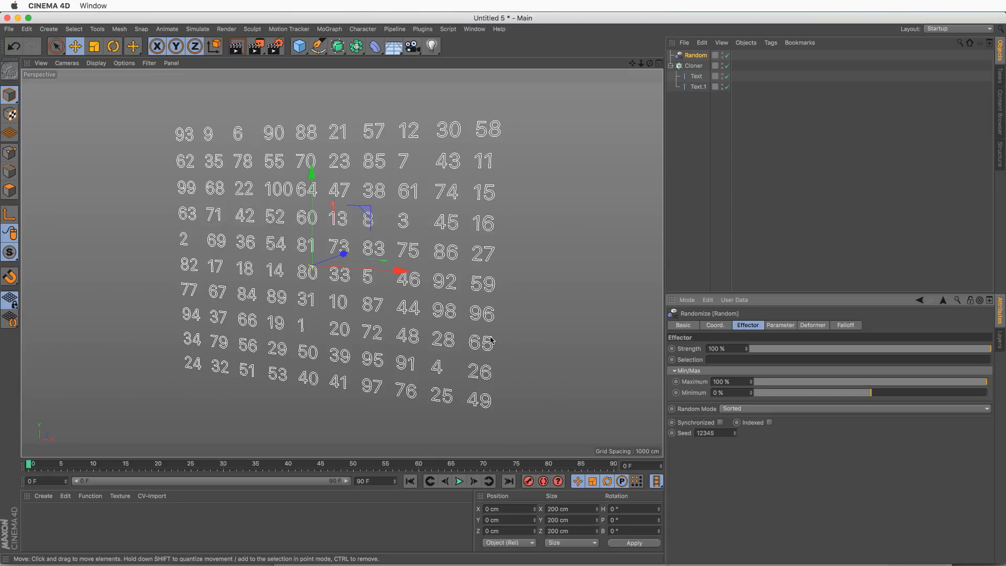
pyautogui.moveTo(497, 338)
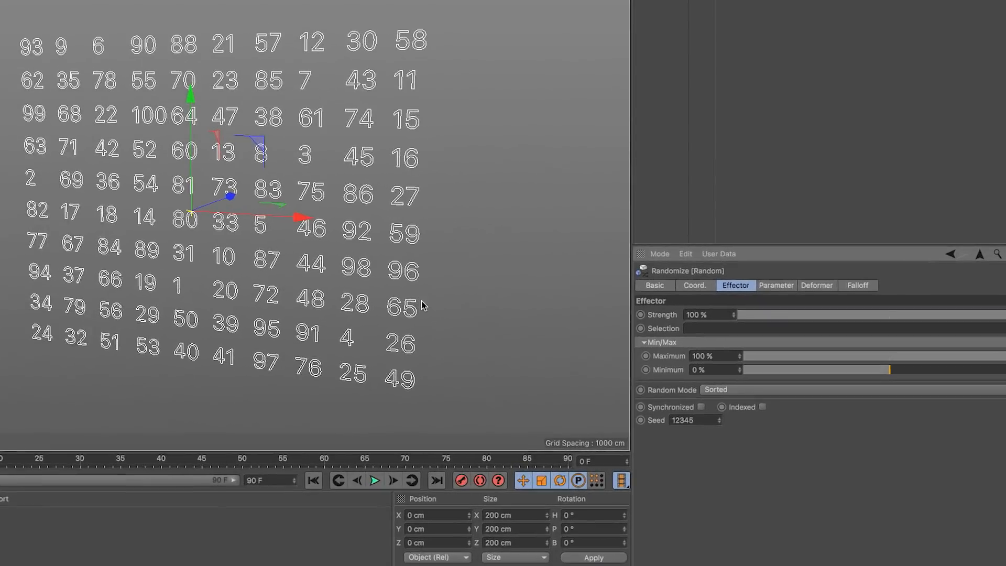
# Change the Random effector's seed several times, ending at 16
pyautogui.click(692, 420)
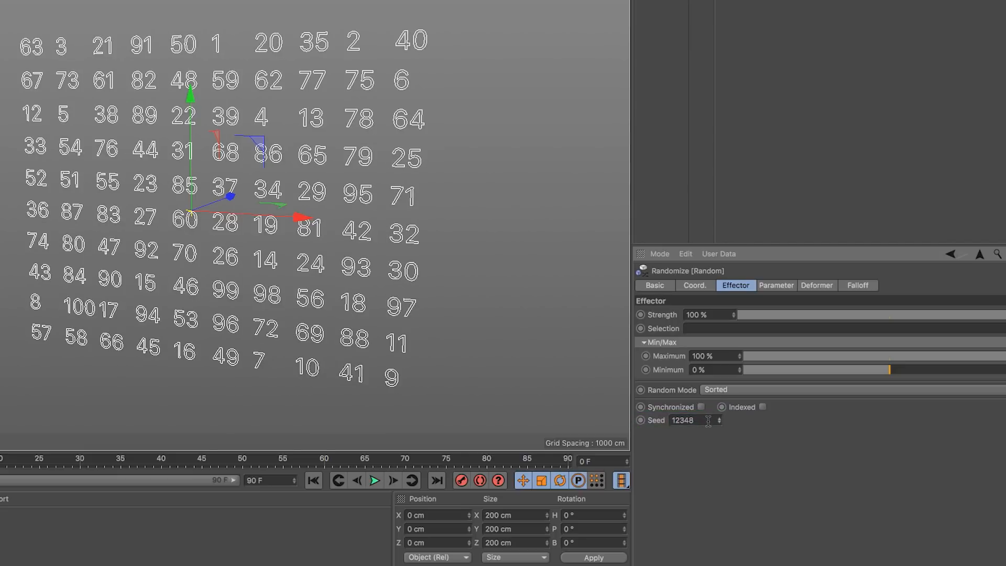
pyautogui.moveTo(749, 412)
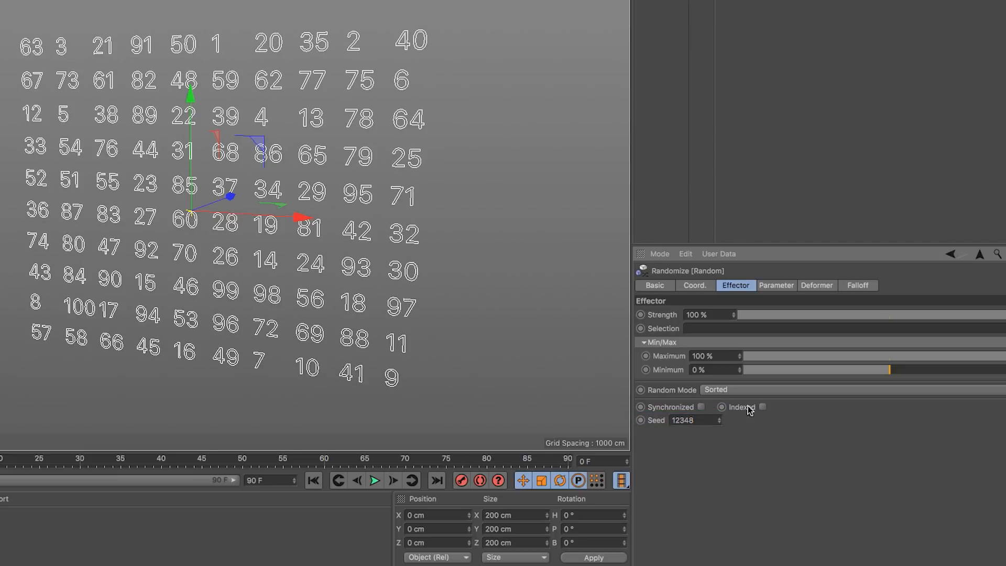
pyautogui.click(695, 419)
pyautogui.write('1')
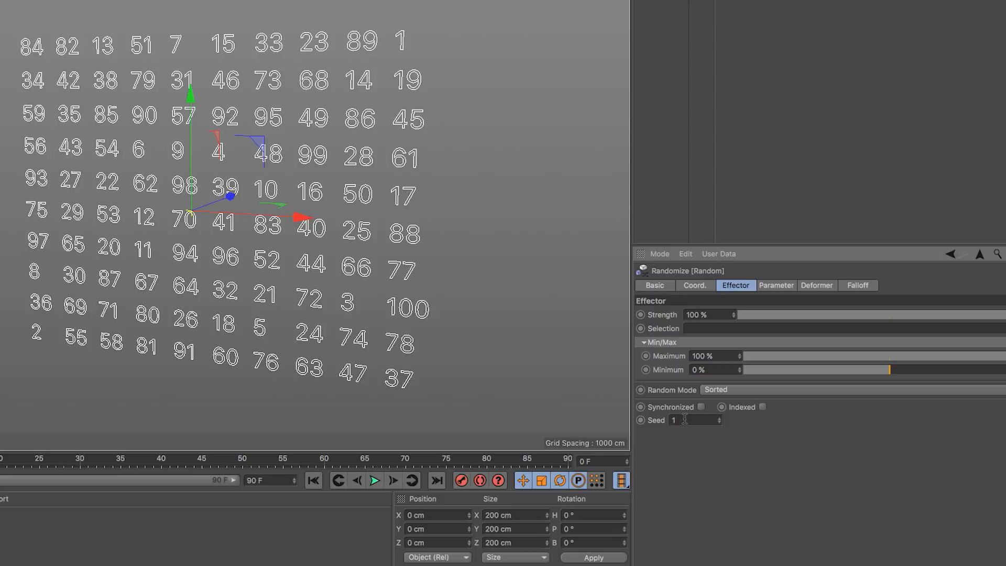
pyautogui.click(689, 420)
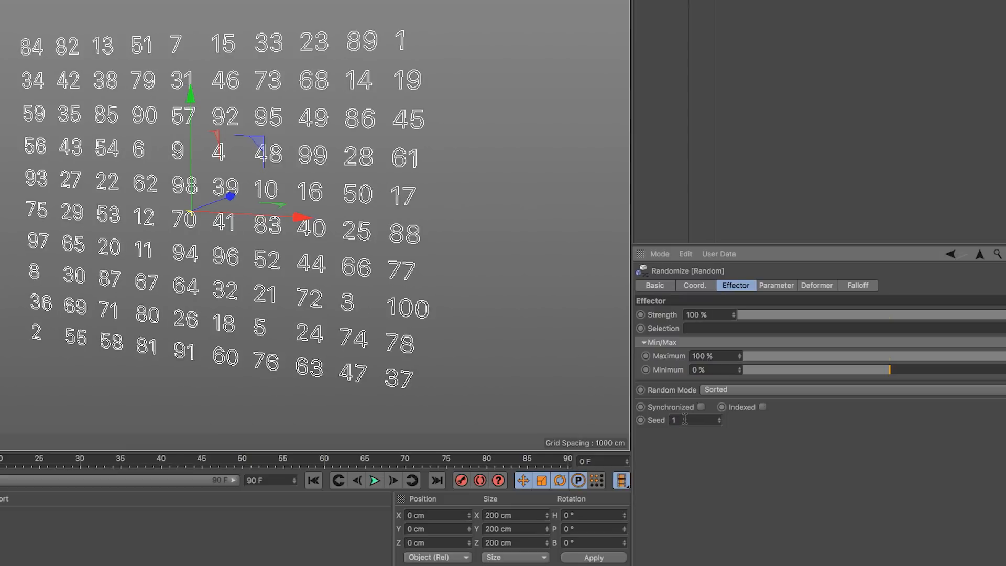
pyautogui.click(688, 419)
pyautogui.write('6')
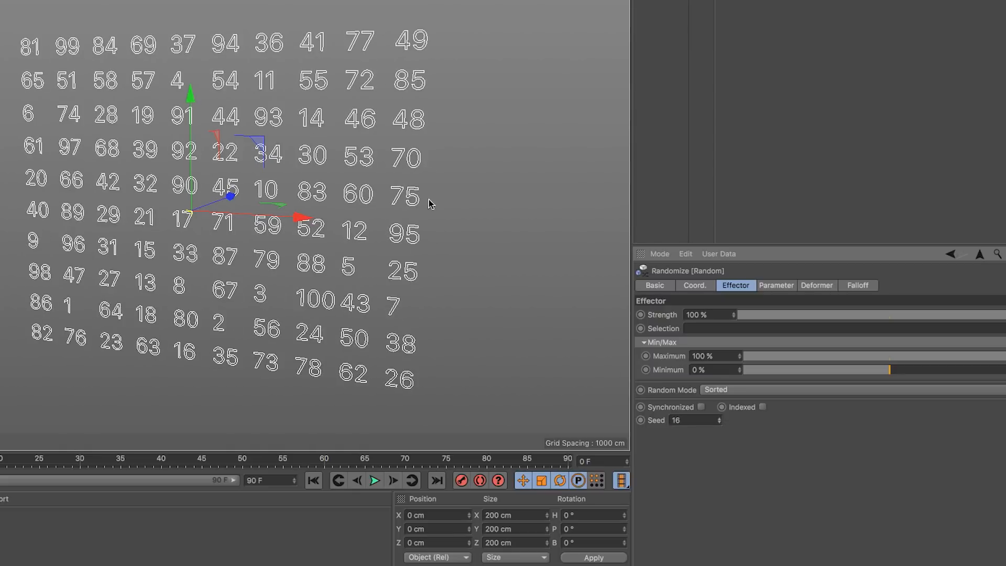
pyautogui.moveTo(417, 290)
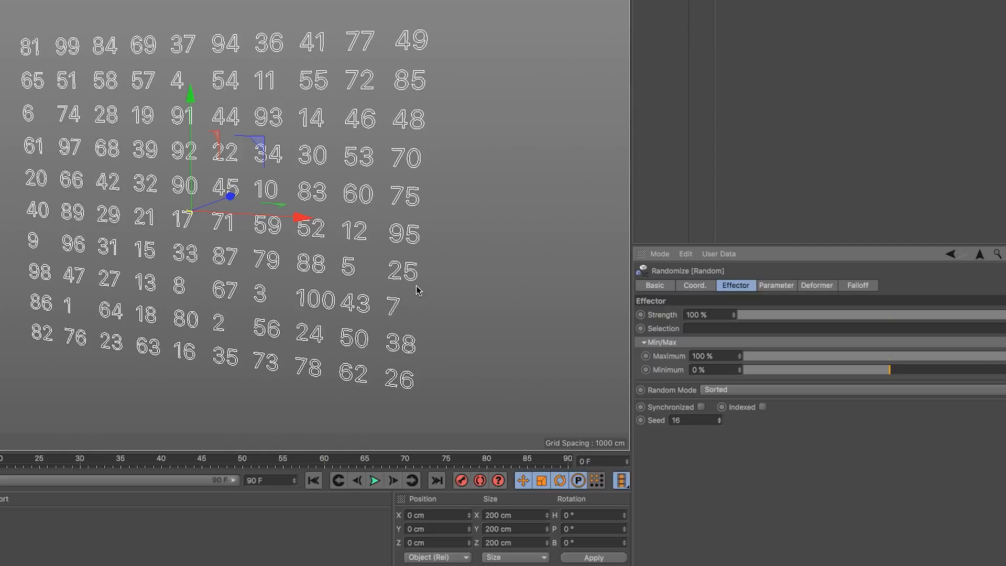